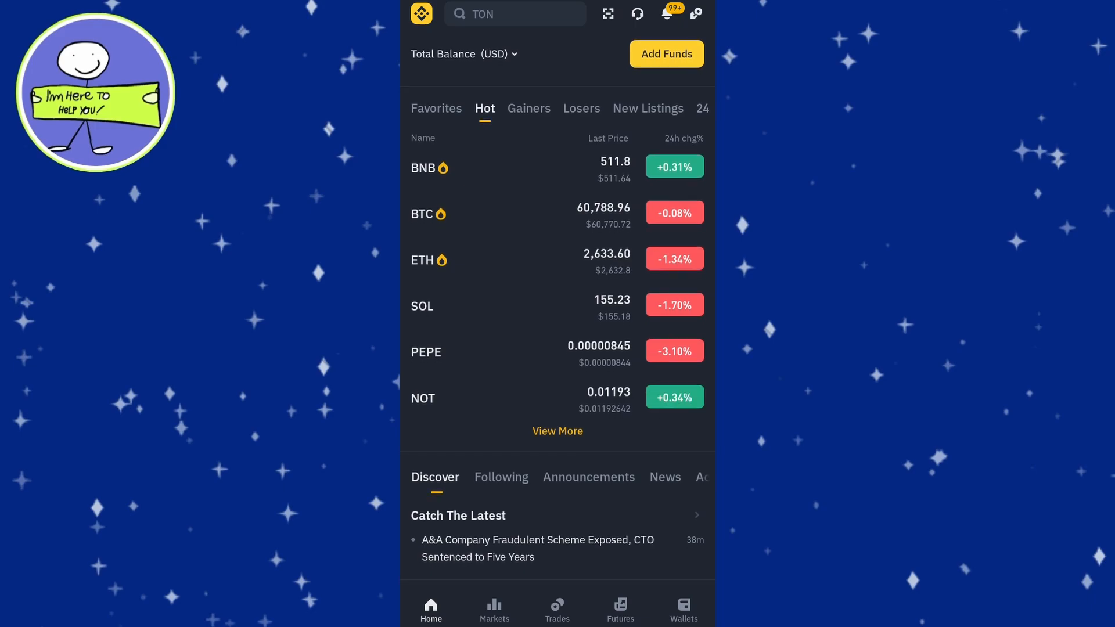
Open the USDT BEP20 deposit address and QR code, then open and dismiss the share sheet
{"action": "left_click", "coordinate": [682, 609]}
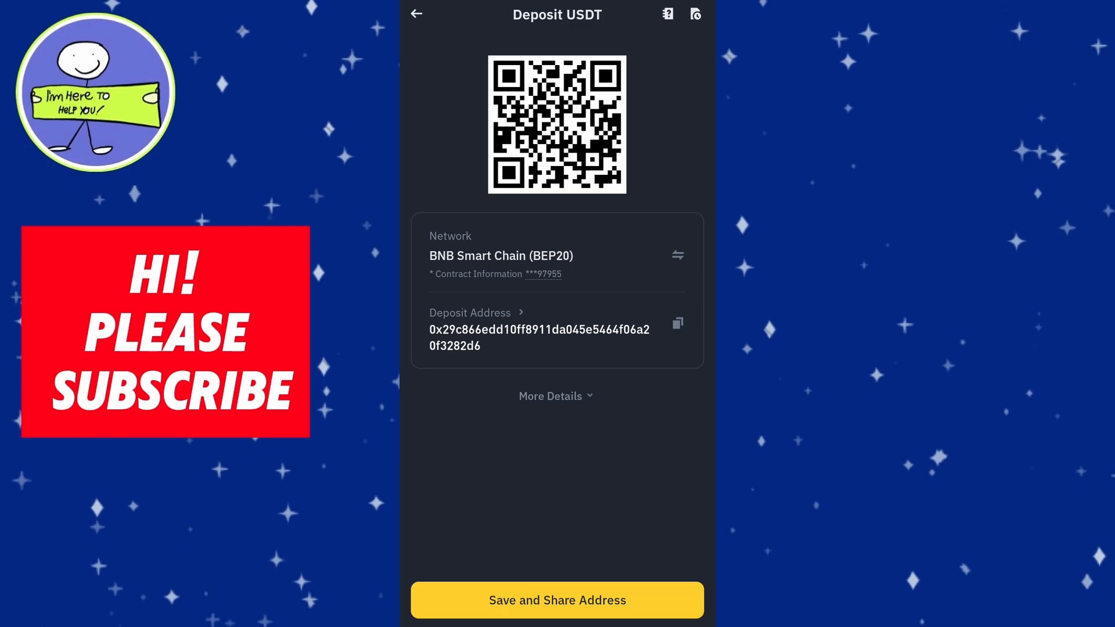
{"action": "left_click", "coordinate": [557, 600]}
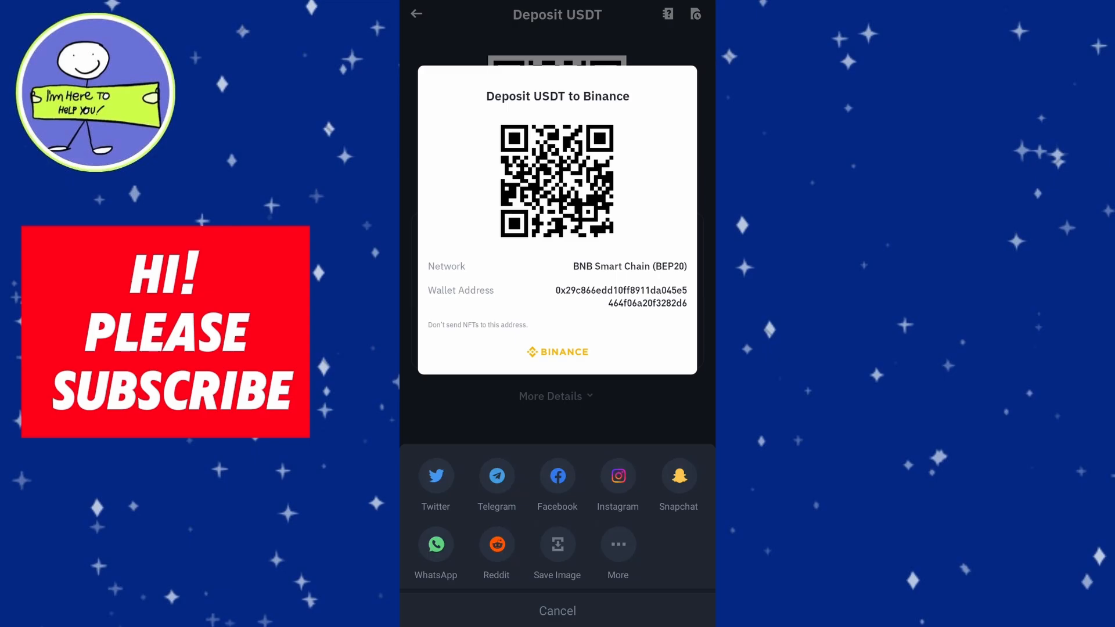
{"action": "left_click", "coordinate": [558, 611]}
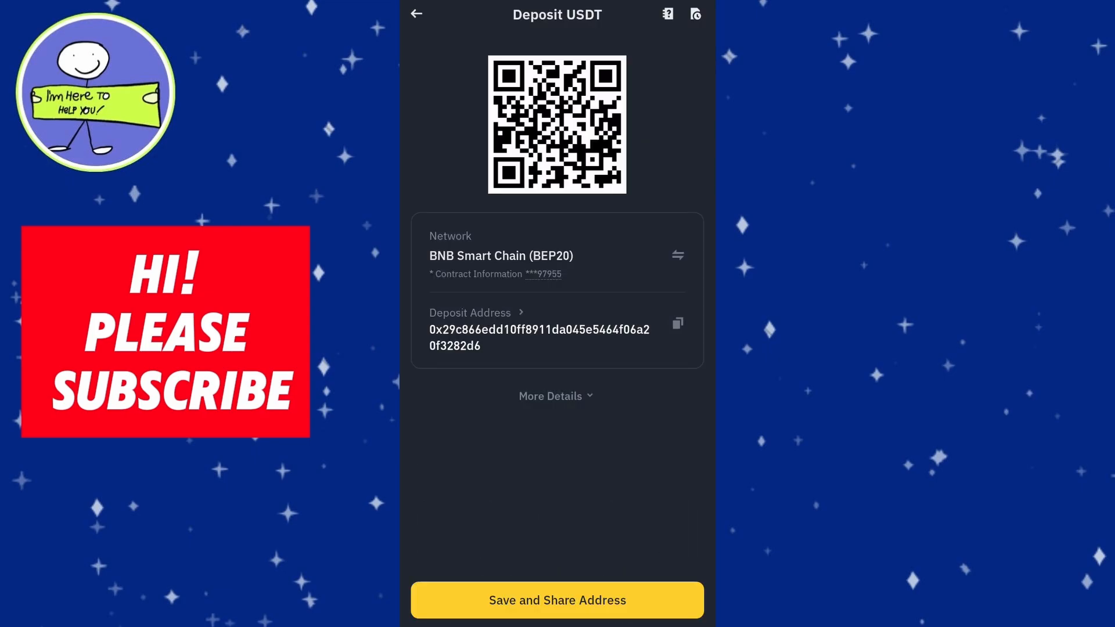